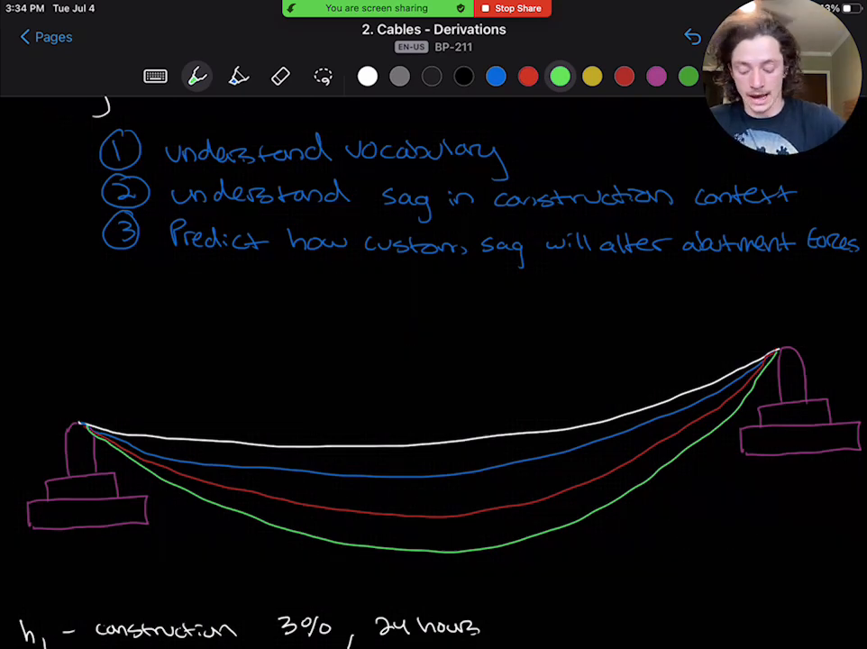
scroll("down", 3)
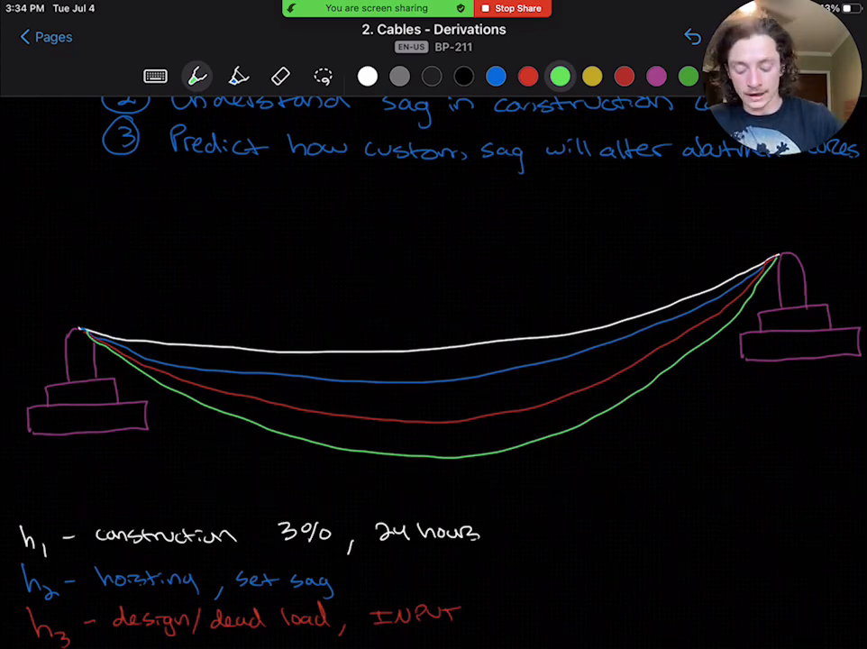
scroll("down", 3)
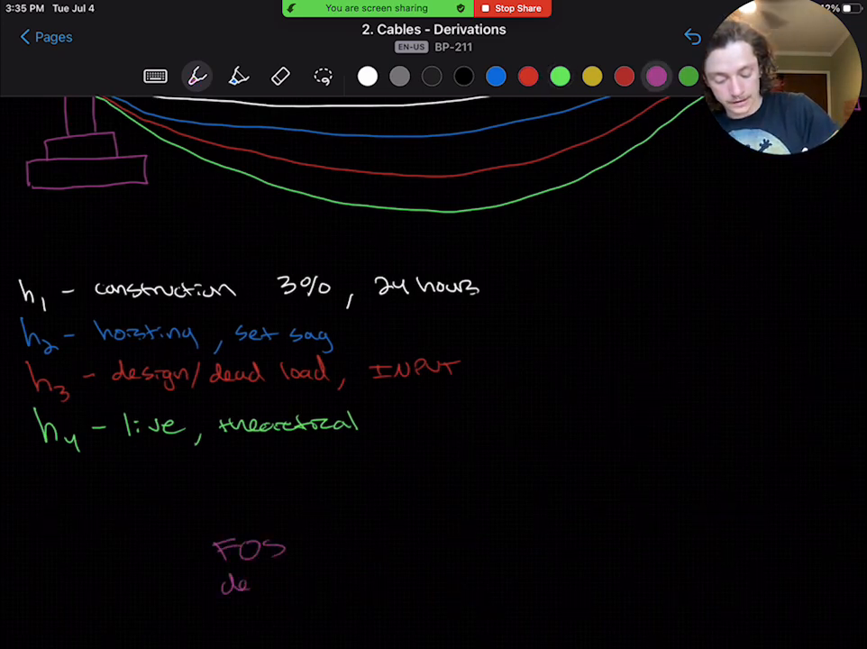
type("dead load")
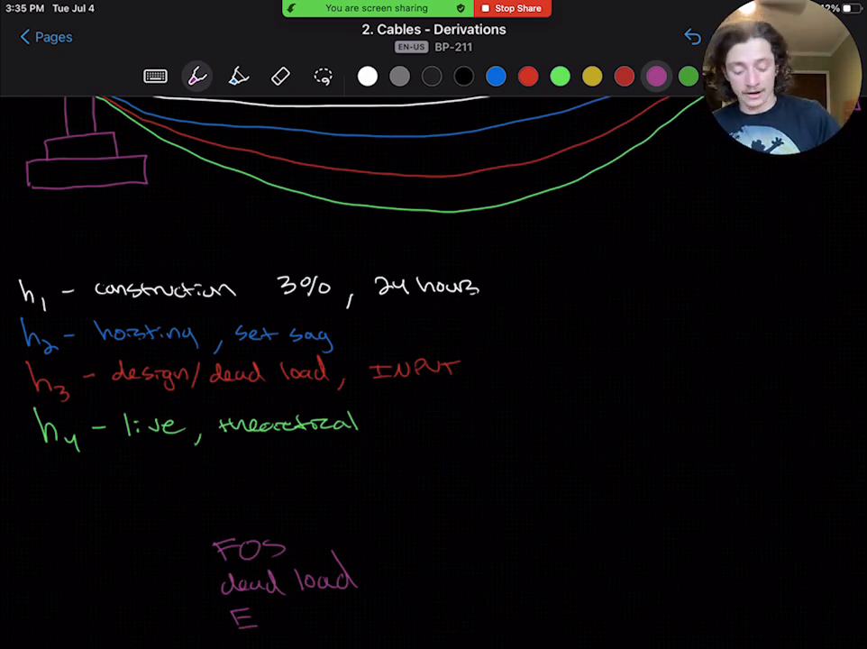
scroll("down", 3)
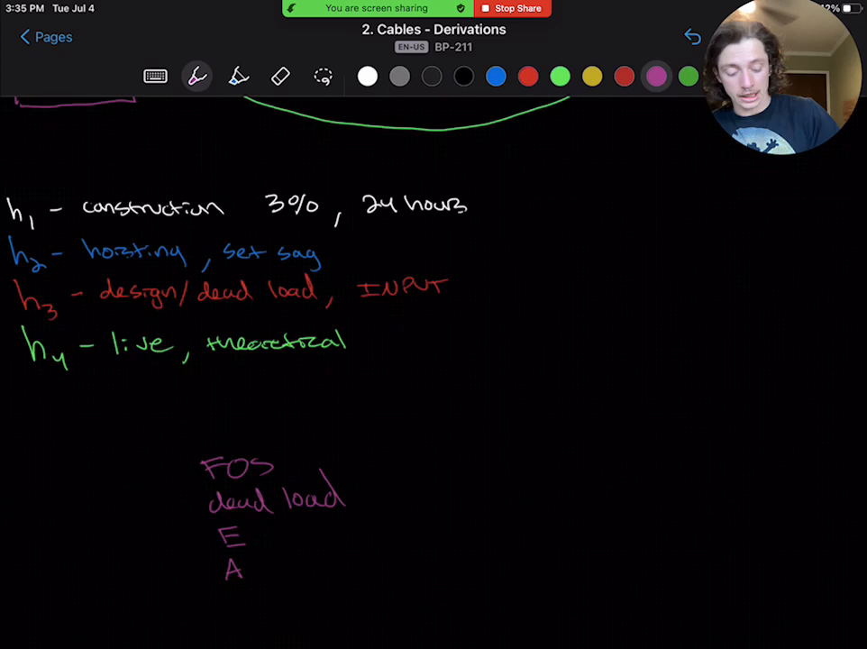